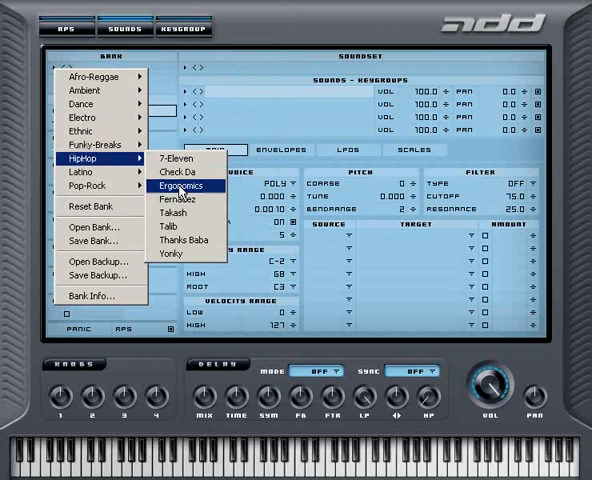
# Step: Browse the Bank menu for the still-empty patch before viewing its envelopes
pyautogui.click(184, 184)
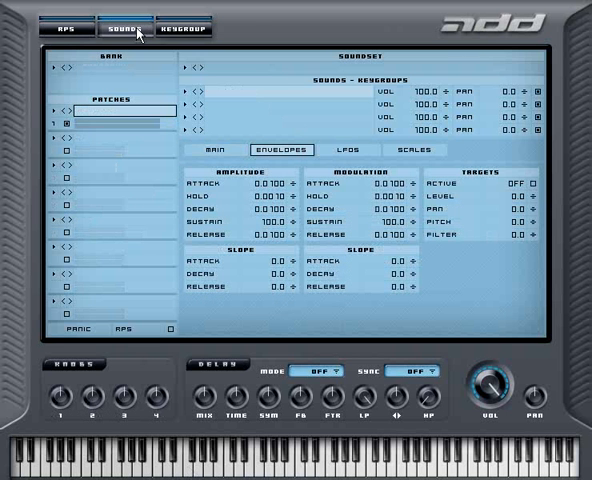
# Step: Load a drum fills sound set and review its LFO settings
pyautogui.click(182, 62)
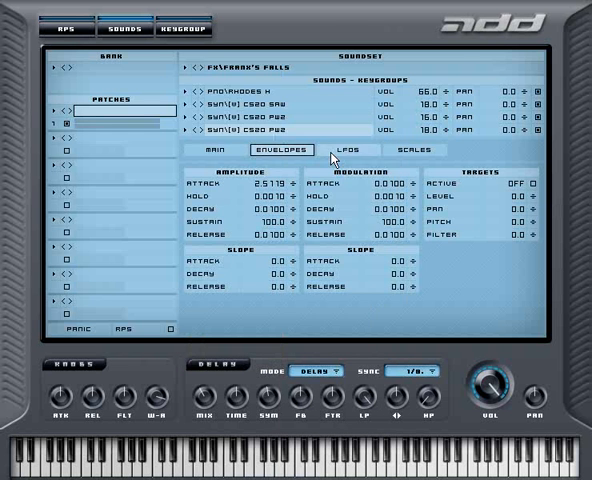
pyautogui.click(344, 148)
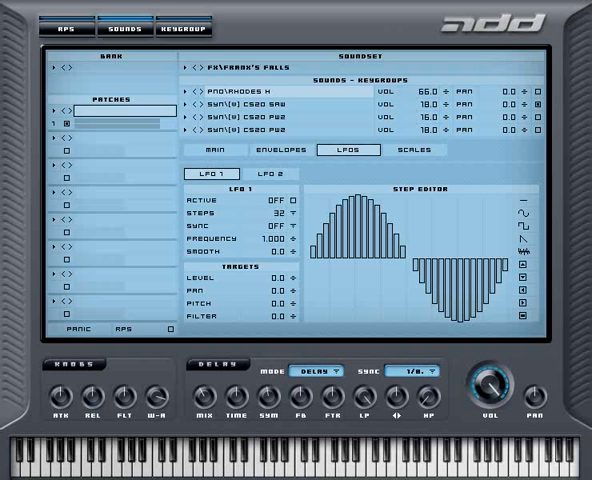
pyautogui.moveTo(524, 146)
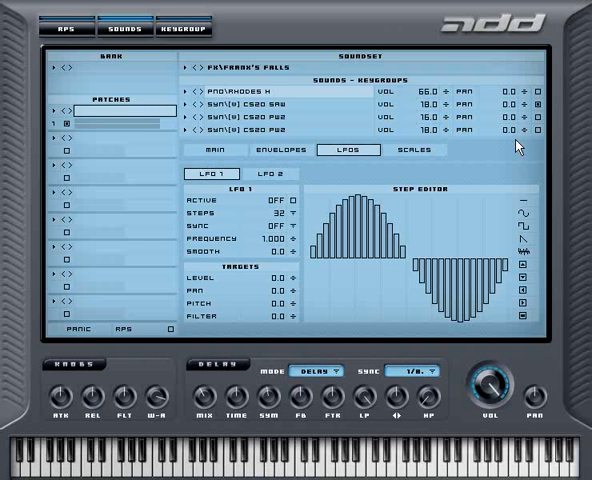
pyautogui.moveTo(284, 472)
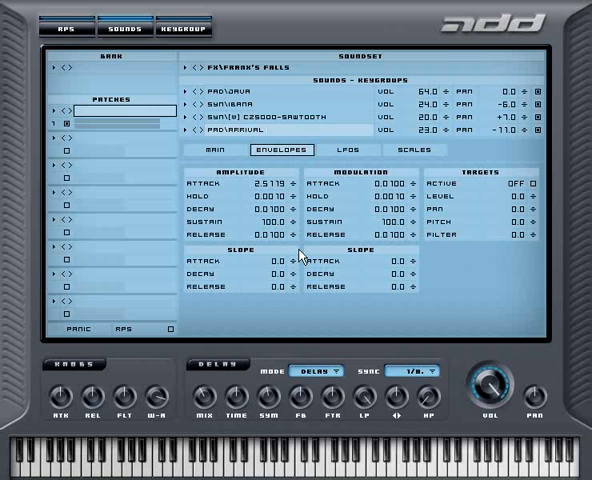
pyautogui.moveTo(268, 468)
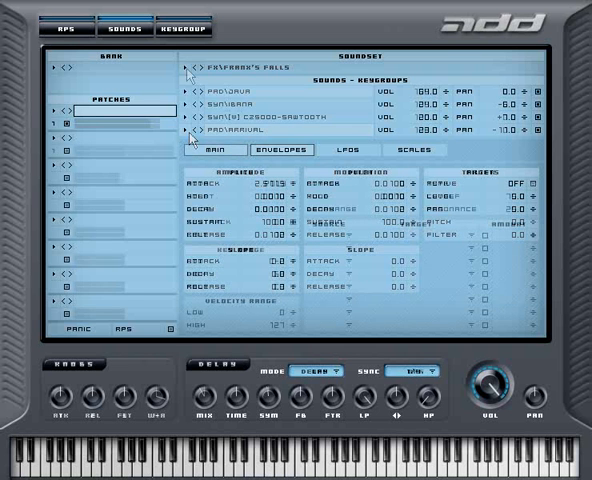
# Step: Load a synth sound set into an empty patch slot
pyautogui.click(206, 148)
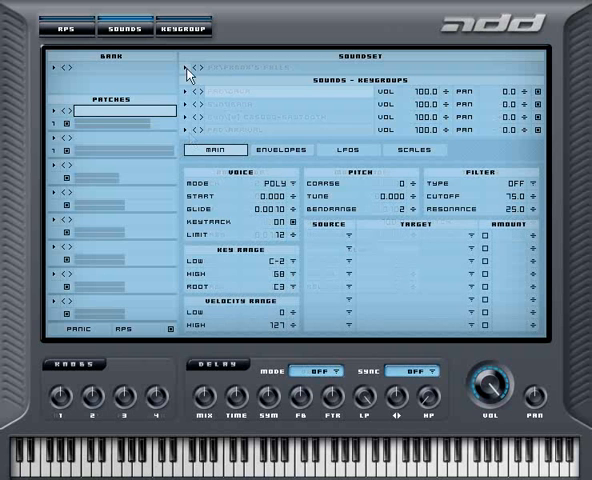
pyautogui.click(188, 68)
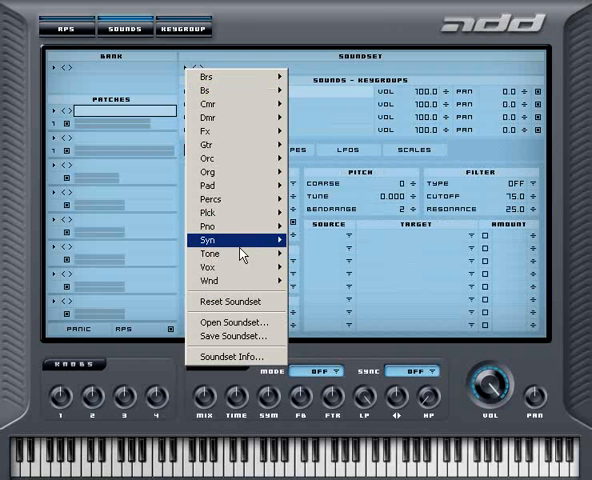
pyautogui.click(212, 240)
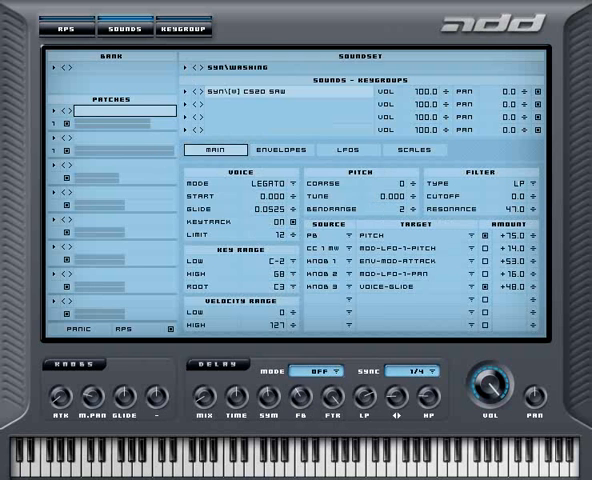
pyautogui.moveTo(300, 472)
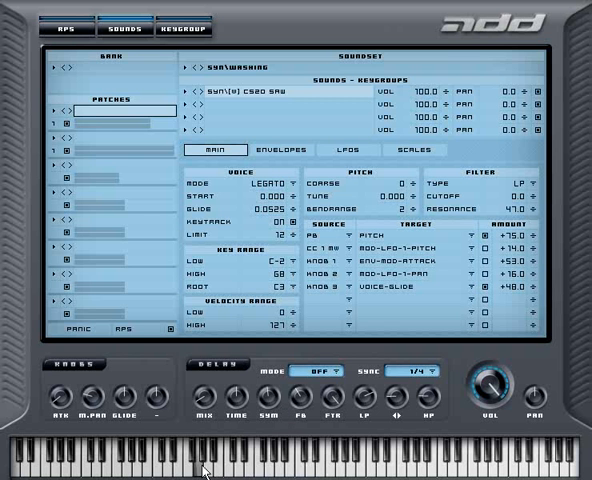
pyautogui.moveTo(188, 96)
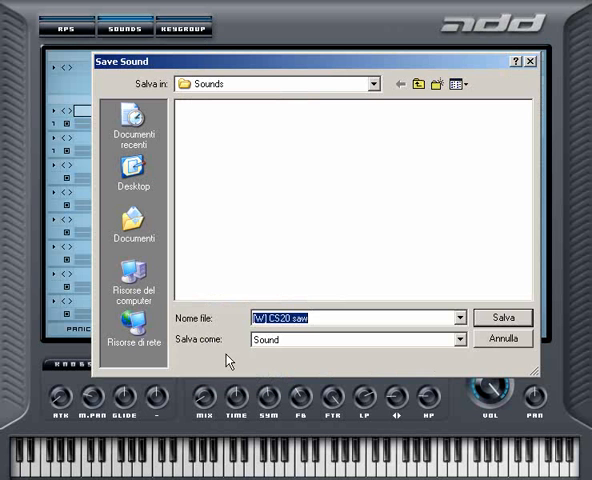
# Step: Dismiss the save dialog unsaved and add a square-wave sound file to the set
pyautogui.click(498, 316)
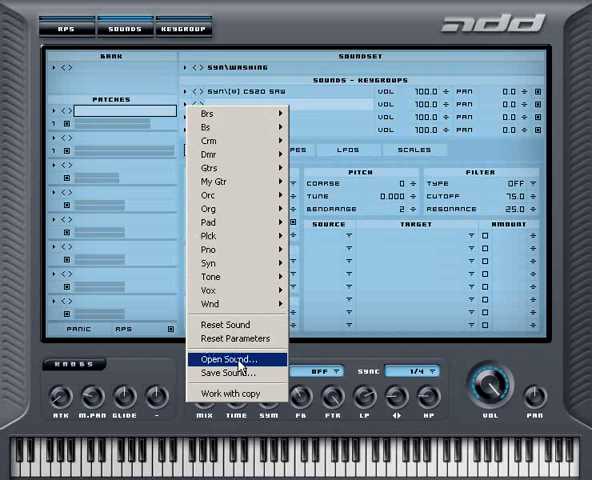
pyautogui.click(232, 358)
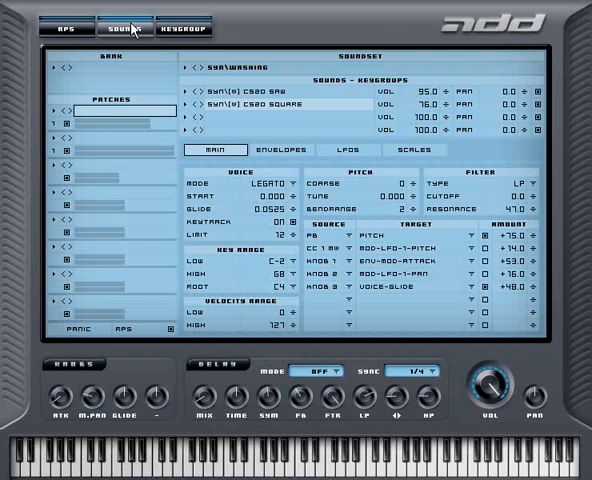
# Step: Review the clipset global settings, then list the drum patches by style
pyautogui.click(64, 28)
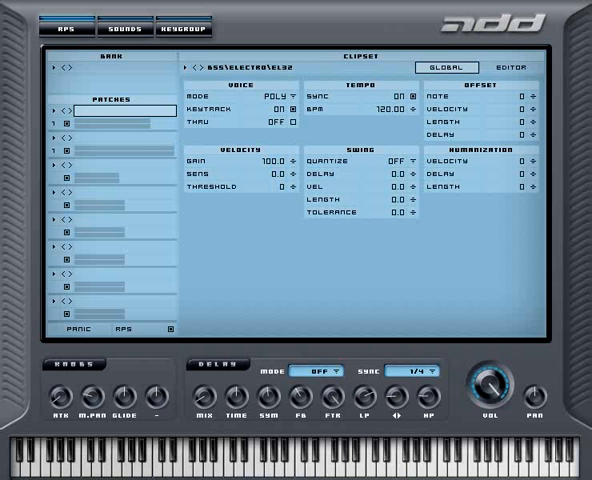
pyautogui.moveTo(328, 468)
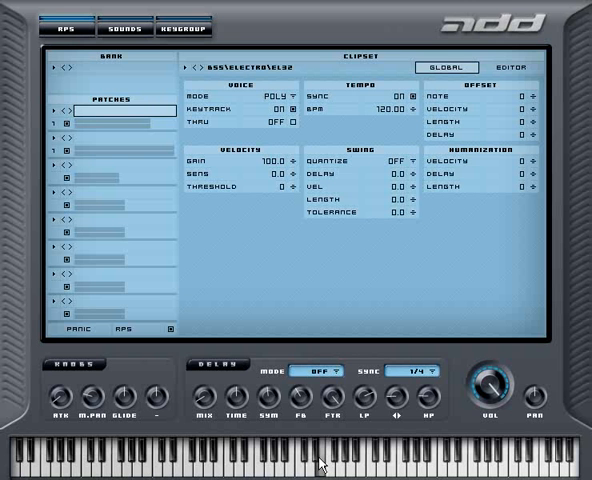
pyautogui.click(108, 28)
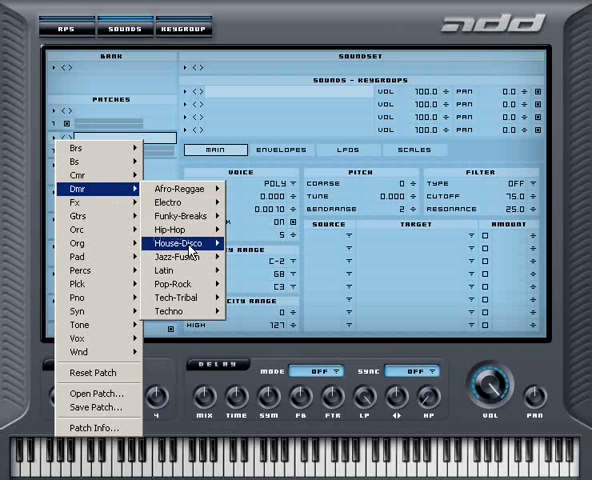
# Step: Load the House-Drum patch with its four drum sounds from the Drv submenu
pyautogui.click(184, 242)
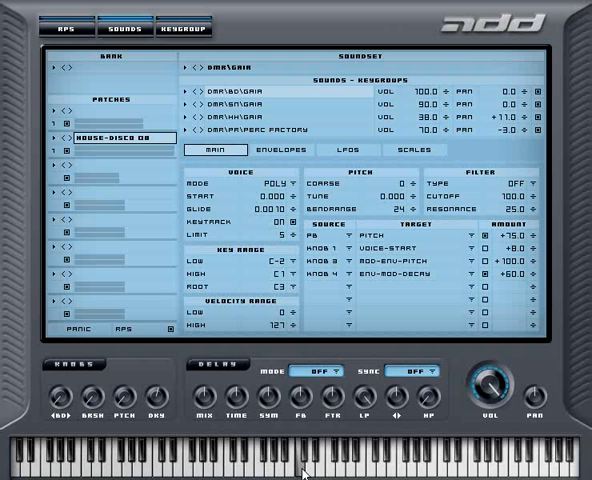
pyautogui.moveTo(84, 160)
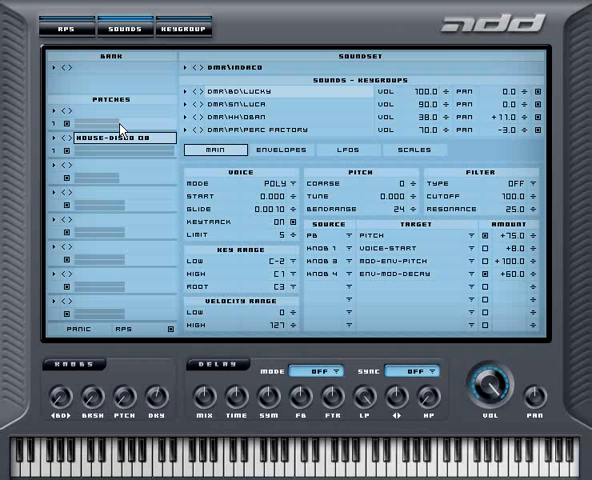
# Step: Load a tone sound set, check its scaling curves and give LFO 1 a stepped pattern
pyautogui.click(356, 152)
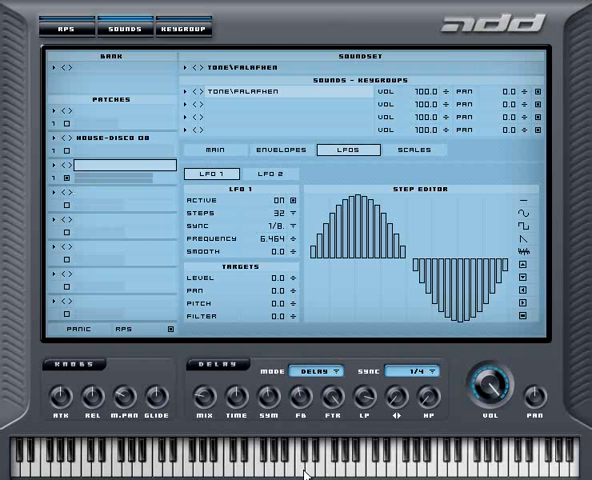
pyautogui.moveTo(342, 472)
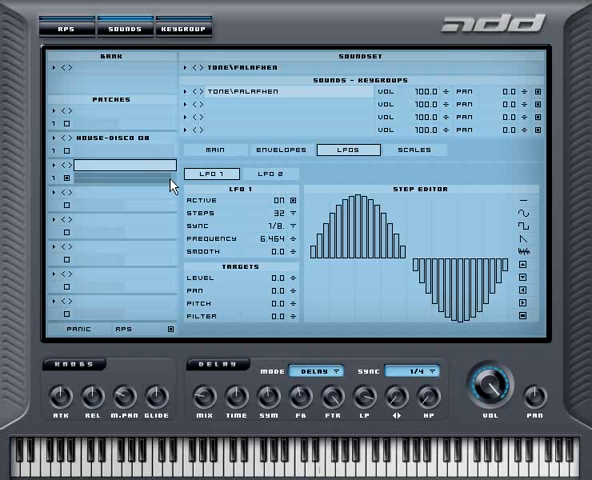
pyautogui.click(420, 148)
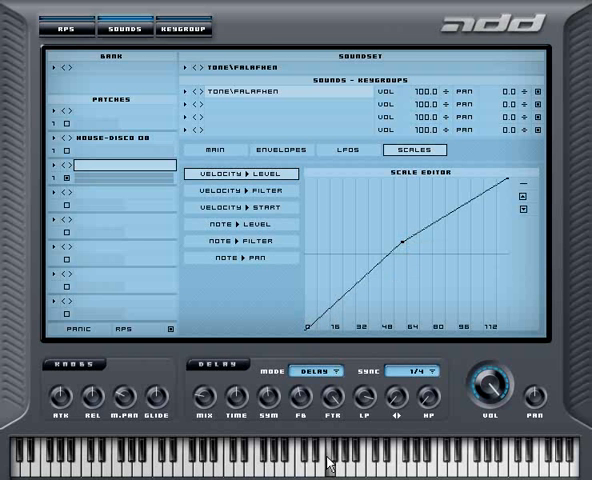
pyautogui.moveTo(280, 272)
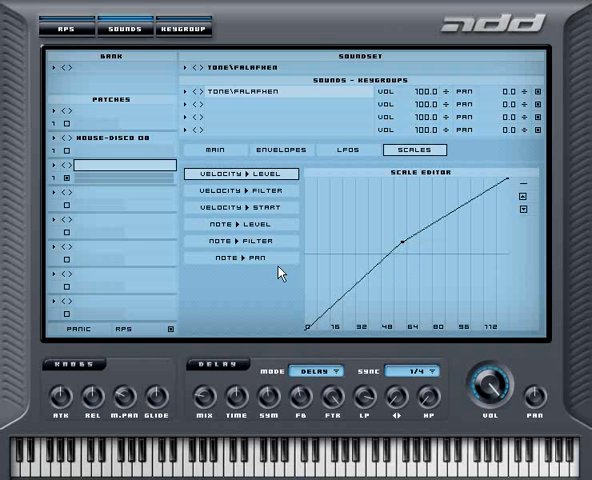
pyautogui.click(352, 148)
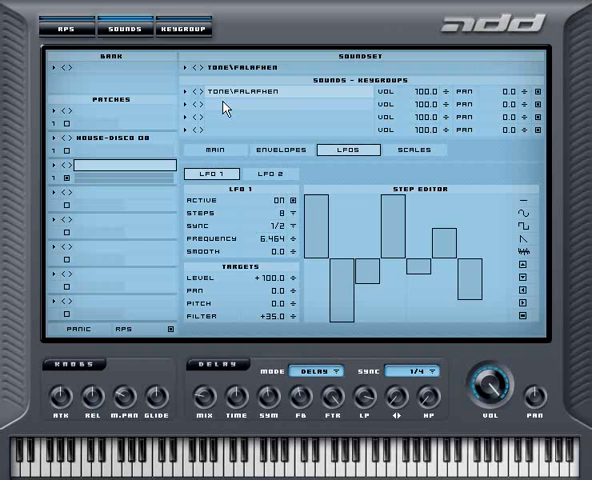
# Step: Add a second tone sound and target its stepped LFO at the filter
pyautogui.click(204, 150)
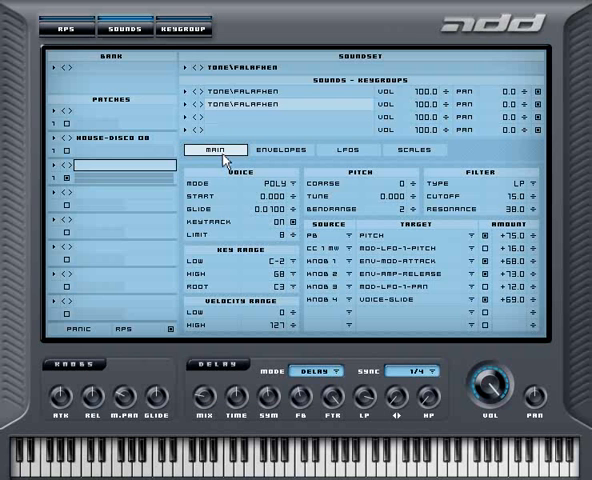
pyautogui.click(352, 148)
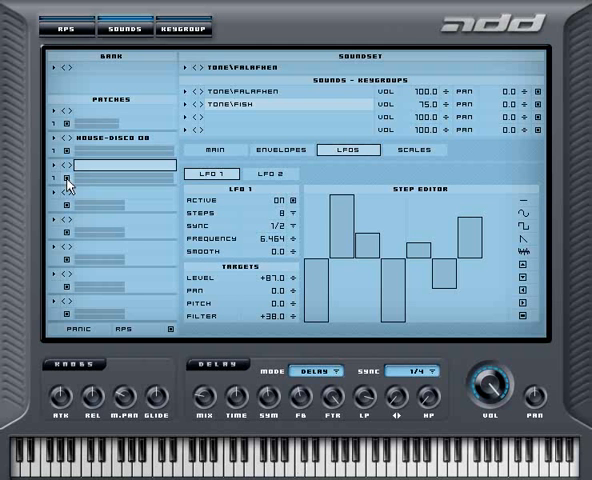
pyautogui.moveTo(292, 458)
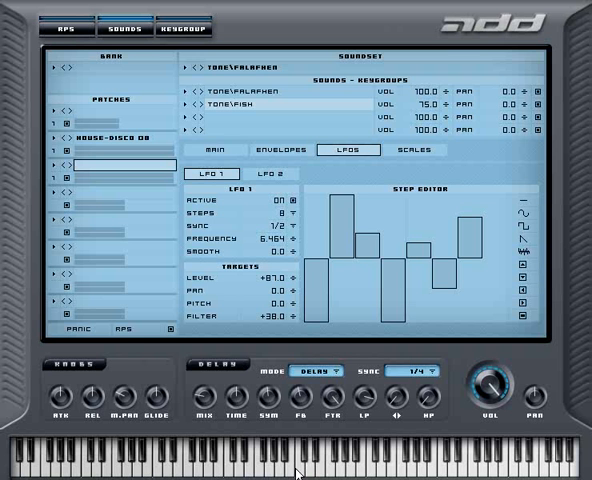
# Step: Load a synth sound set and edit its Velocity > Filter scaling curve
pyautogui.click(200, 148)
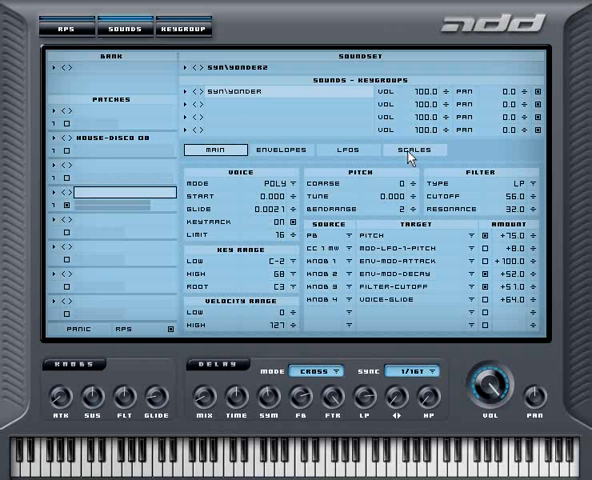
pyautogui.click(414, 148)
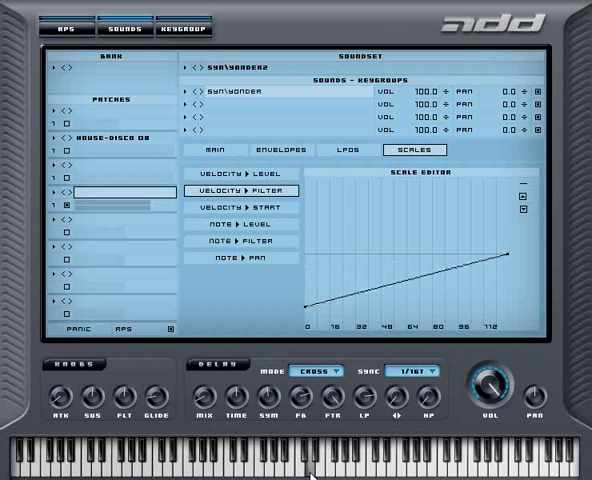
pyautogui.moveTo(292, 472)
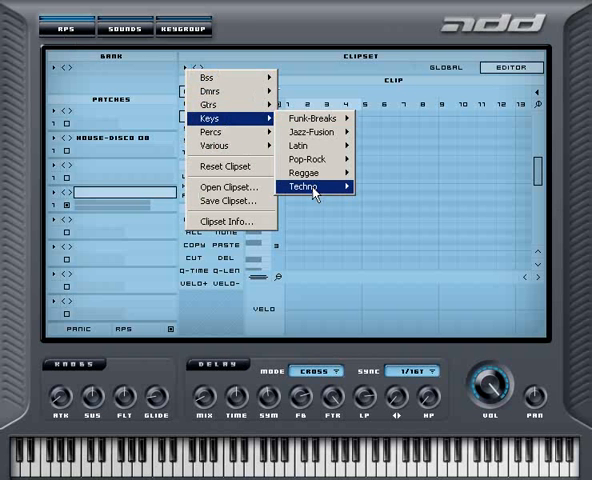
# Step: Load the Keys > Techno clip from the clipset menu
pyautogui.click(312, 184)
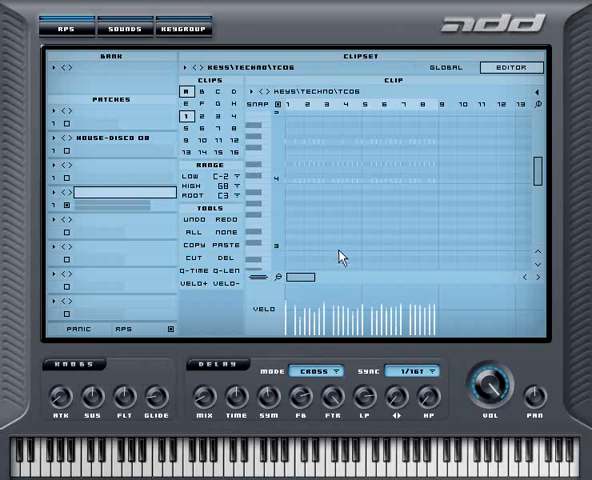